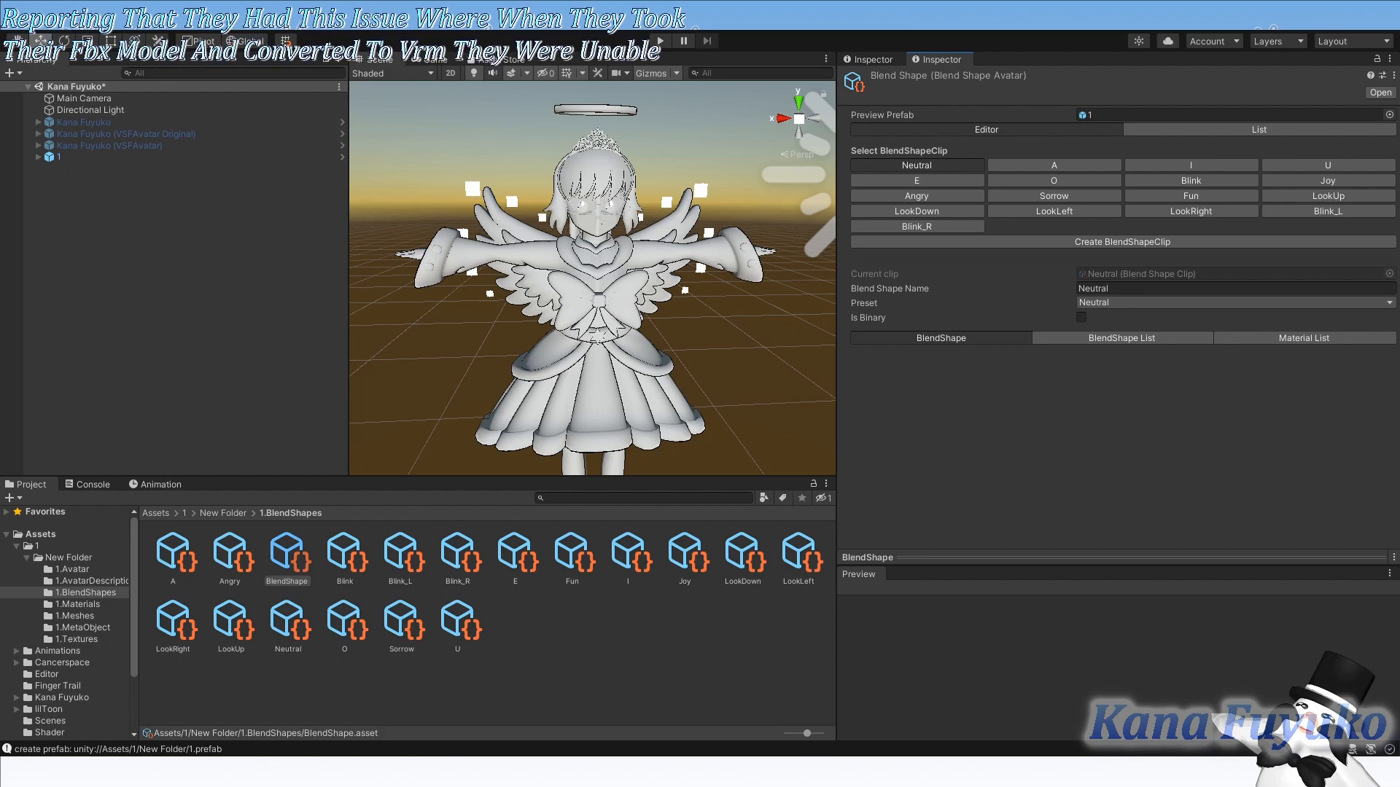
pyautogui.moveTo(853, 366)
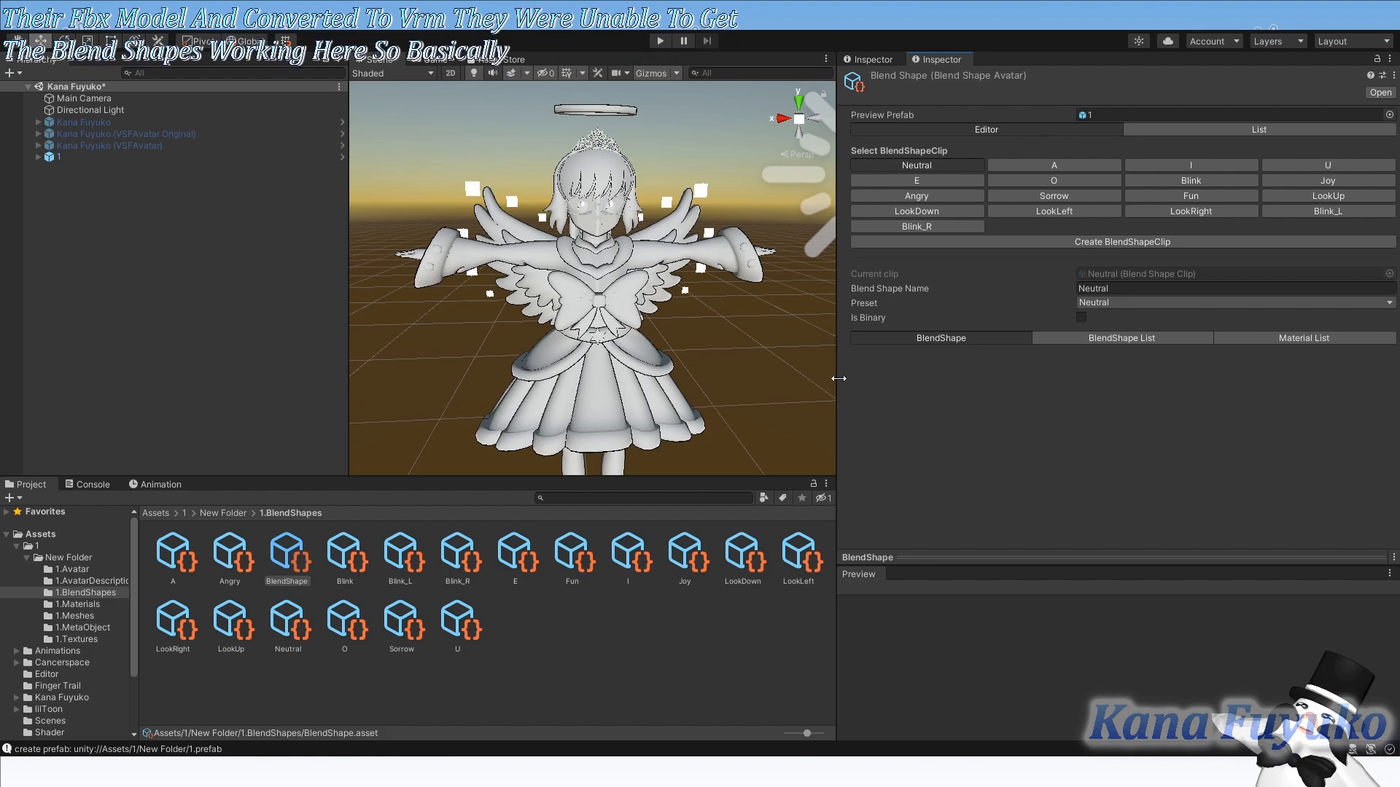
pyautogui.moveTo(850, 366)
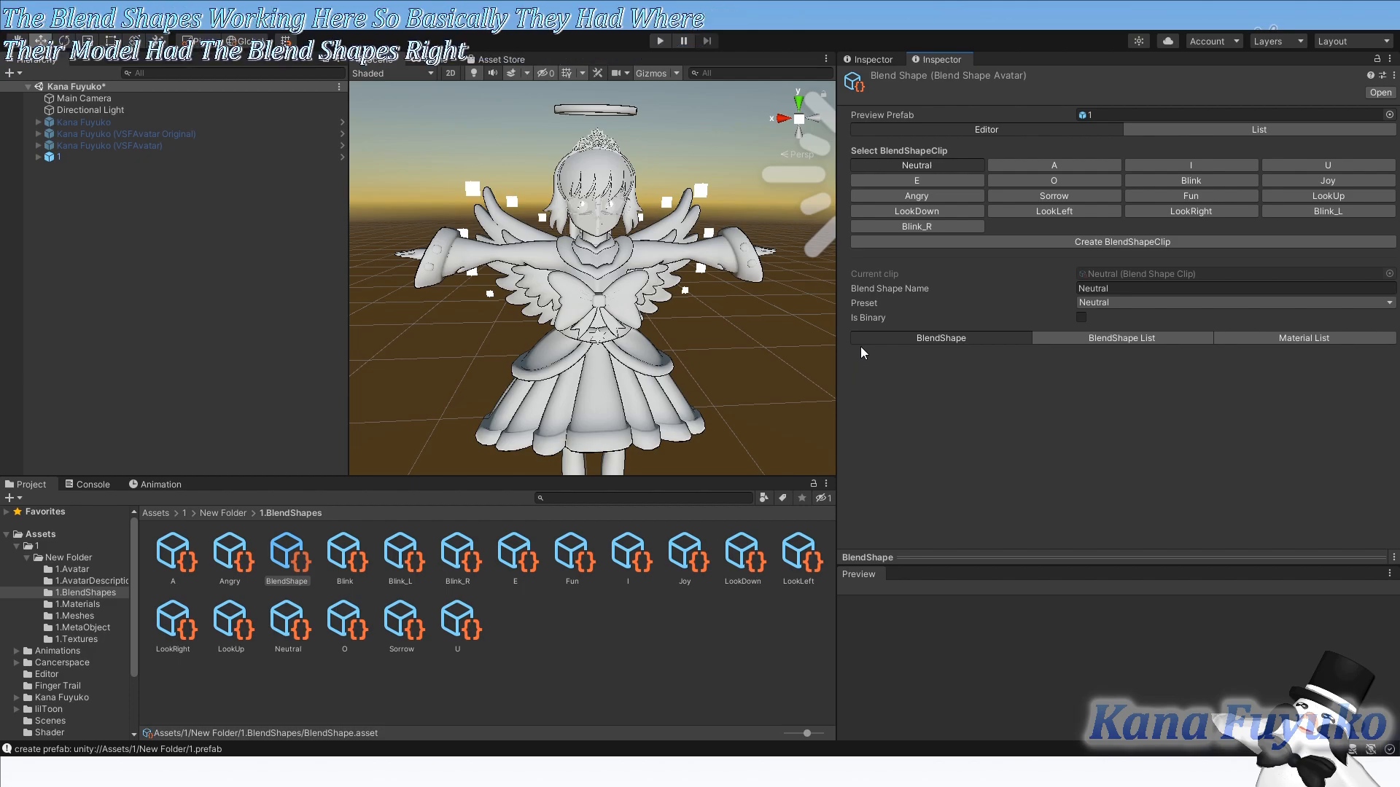
pyautogui.moveTo(867, 365)
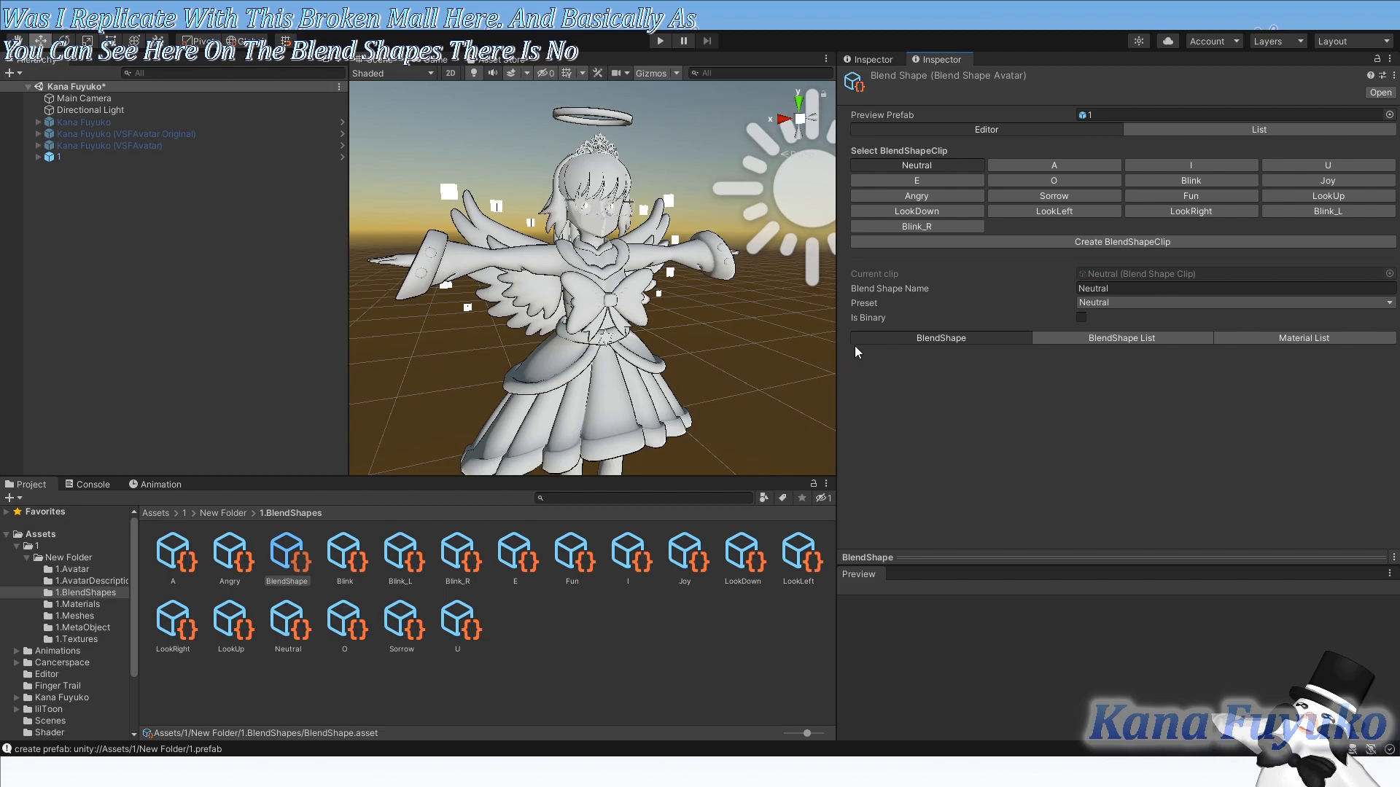
pyautogui.moveTo(788, 355)
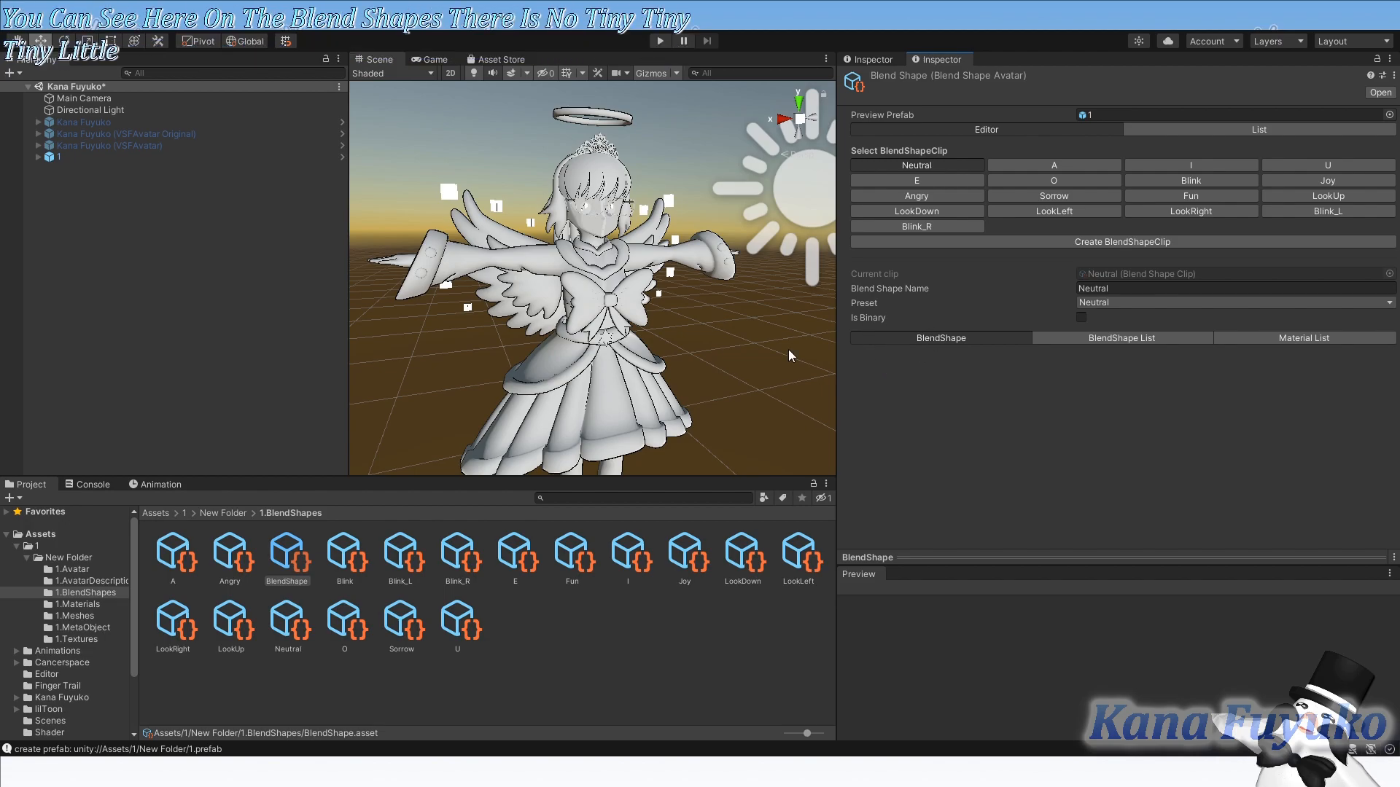
# Expand the '1' avatar in the Hierarchy to reveal Kana_Fuyuko and its Skinned Mesh Renderer
pyautogui.click(94, 179)
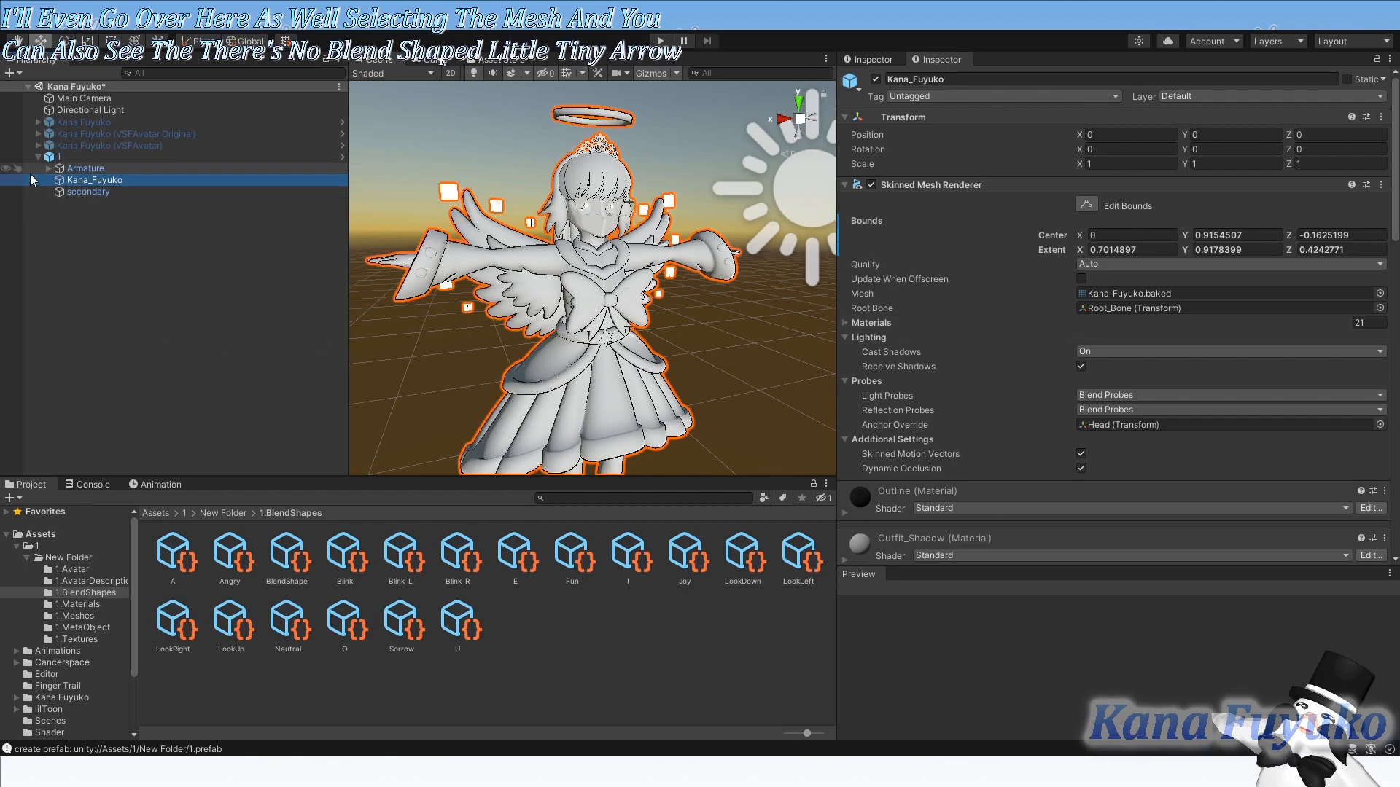
# Check the '1' avatar's VRM Meta in the Inspector, then switch to Blender
pyautogui.click(37, 157)
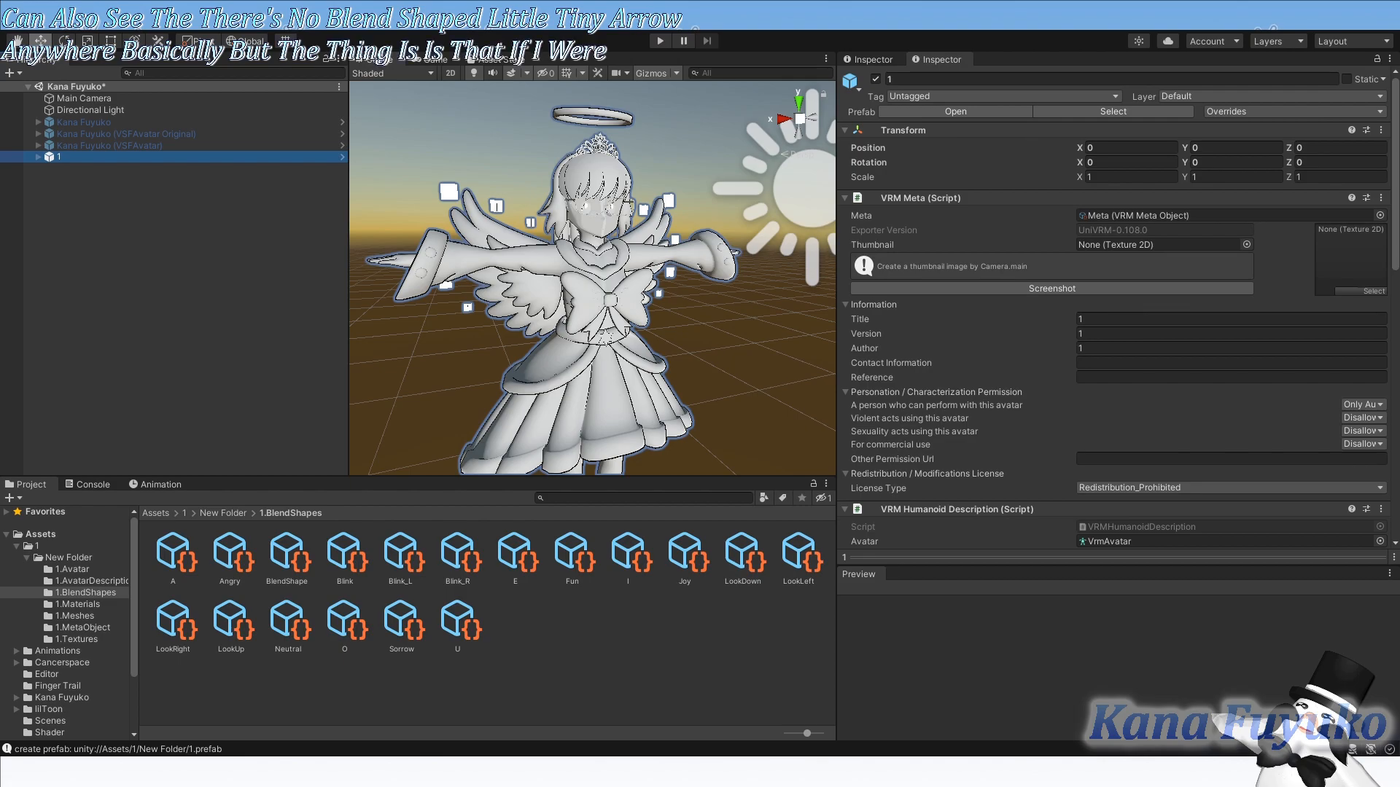
pyautogui.press('alt+tab')
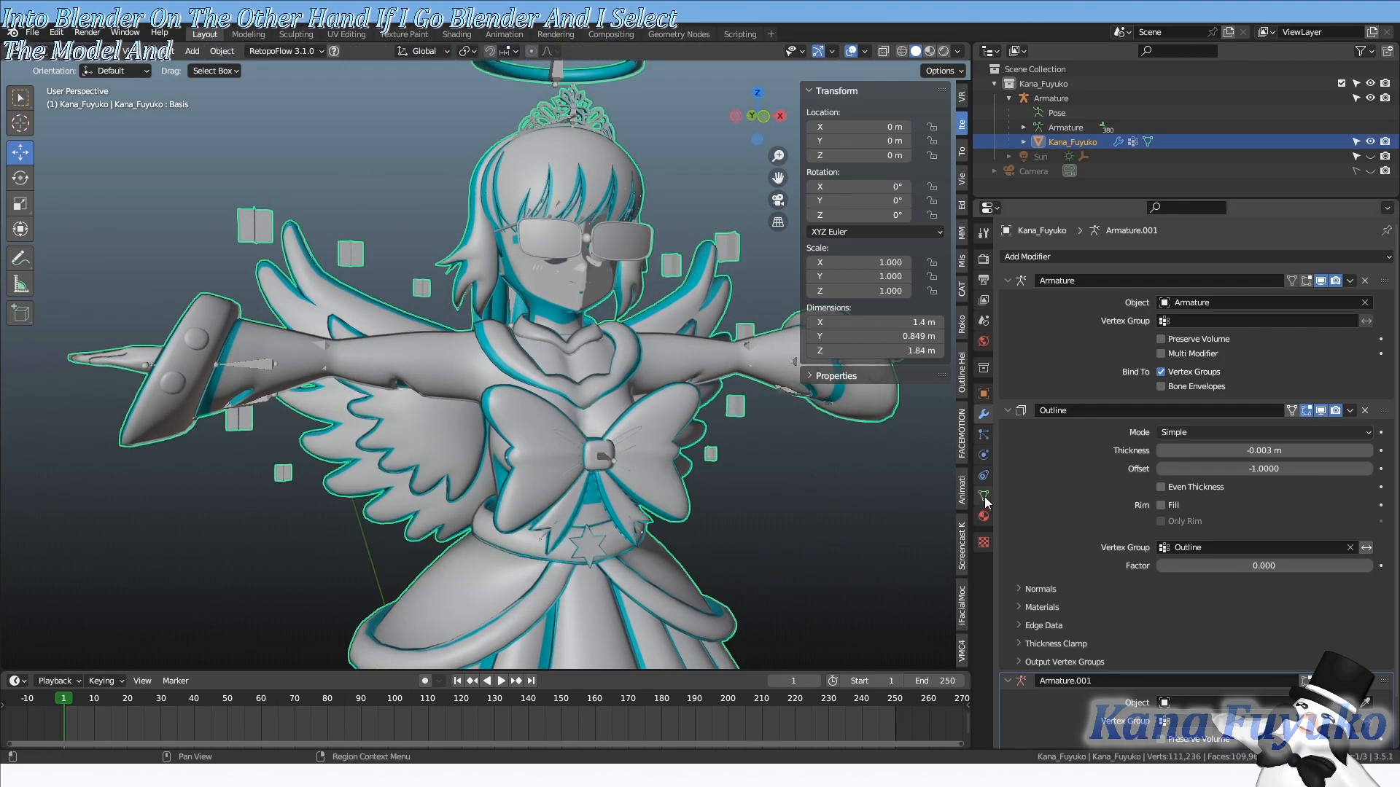
pyautogui.click(983, 494)
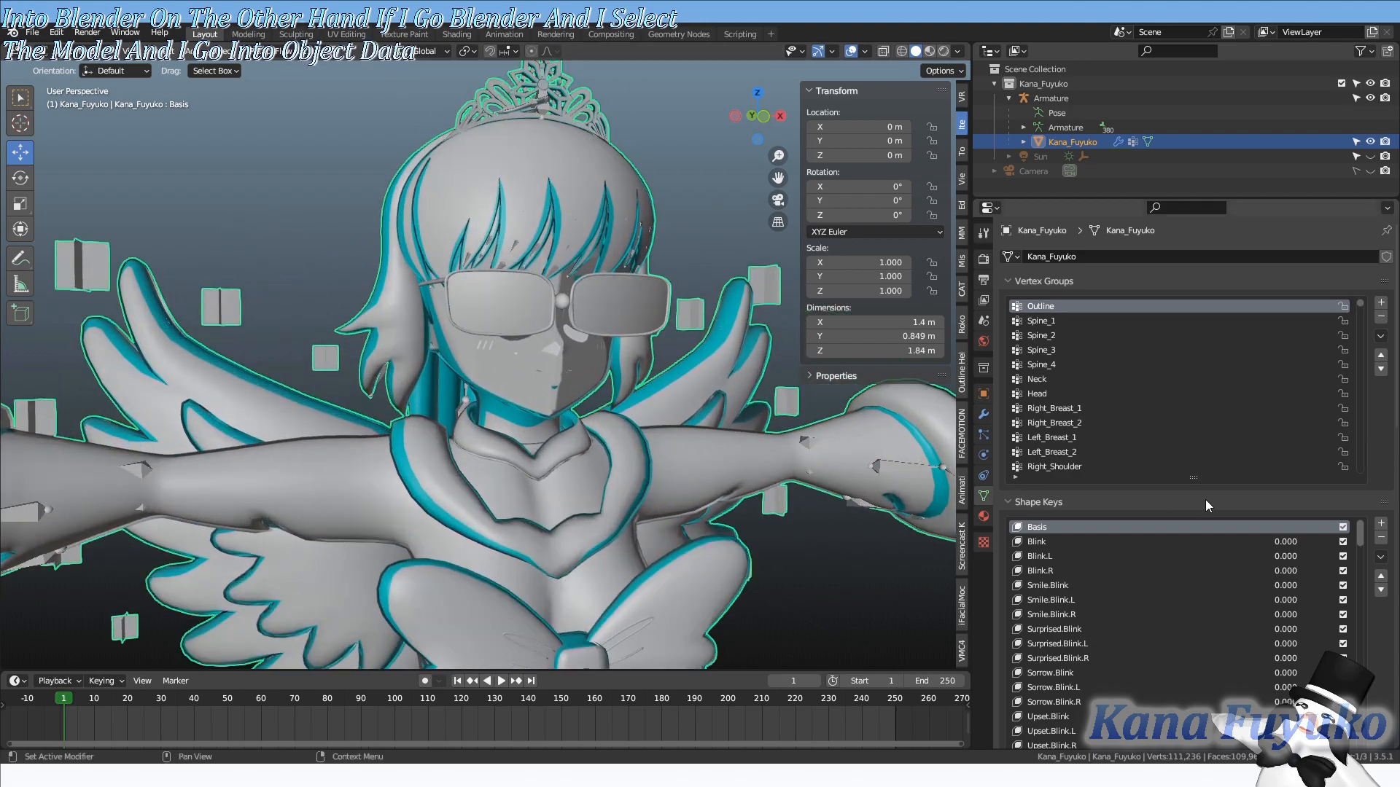
pyautogui.scroll(-3)
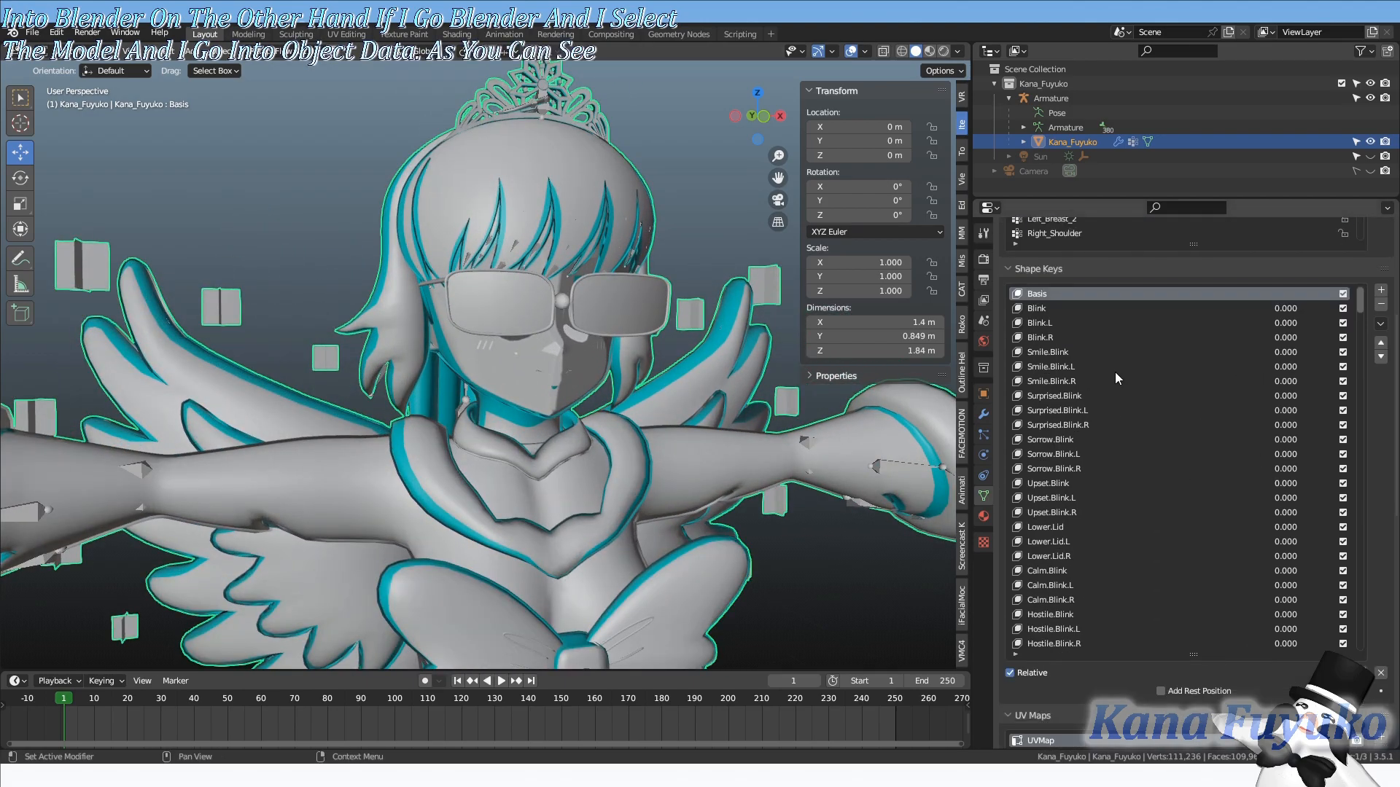
pyautogui.click(1053, 527)
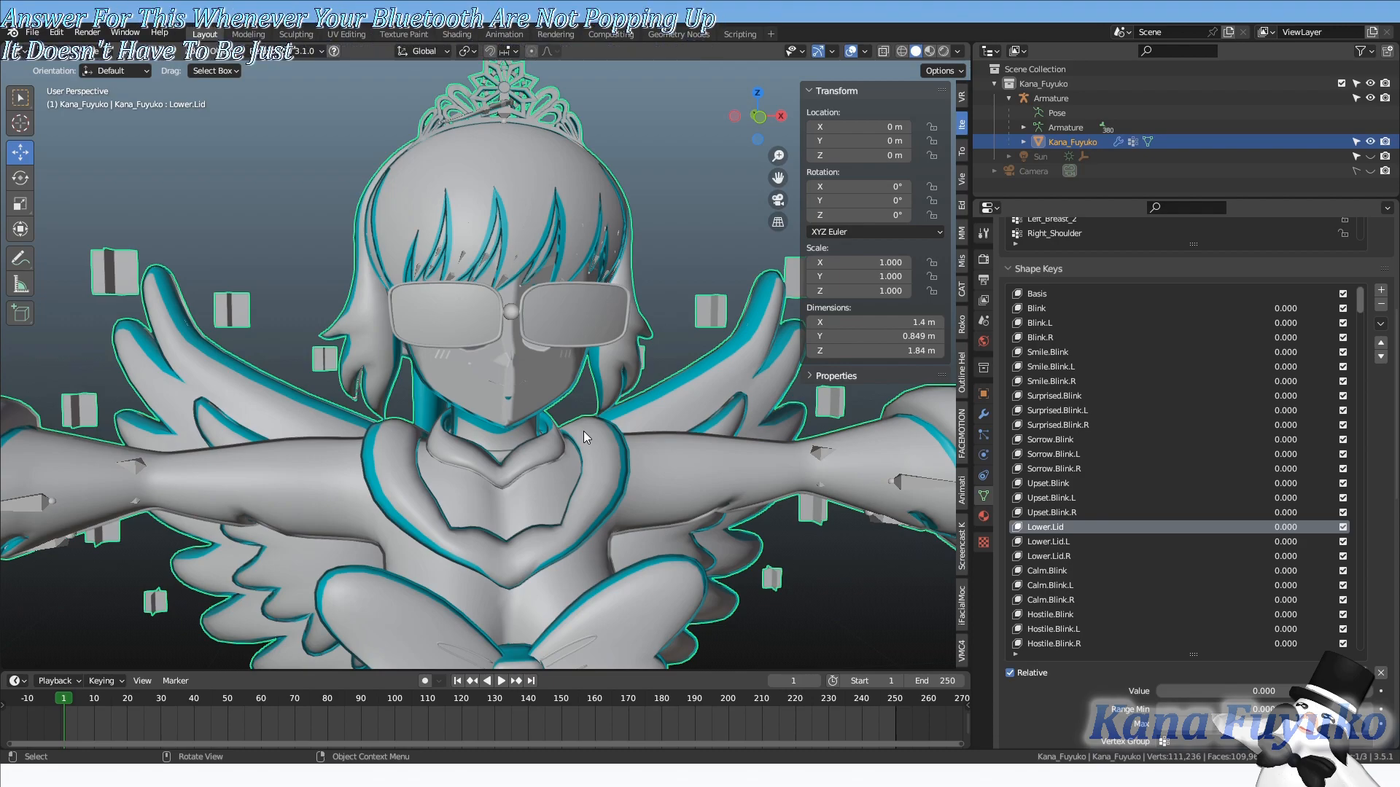
pyautogui.moveTo(656, 385)
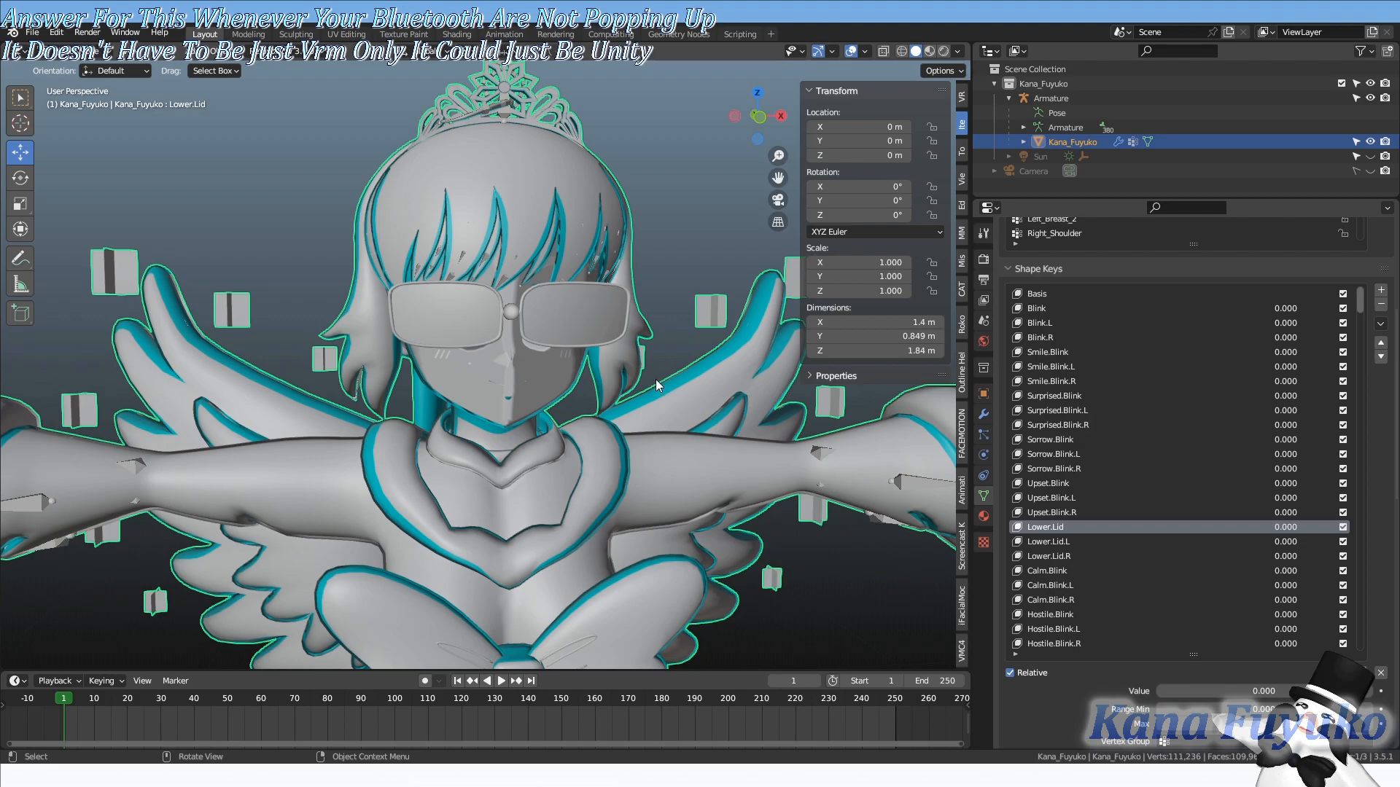
pyautogui.click(982, 412)
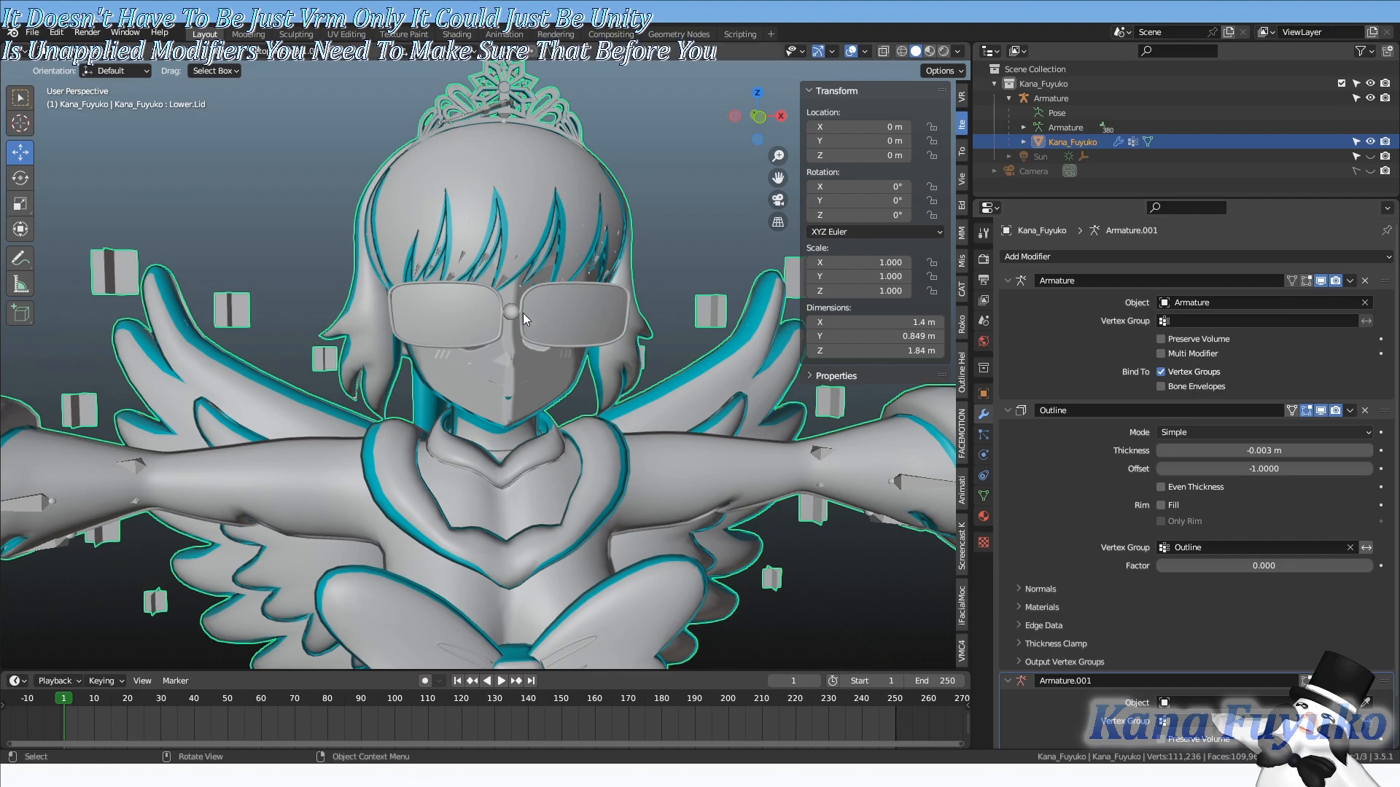
pyautogui.scroll(-3)
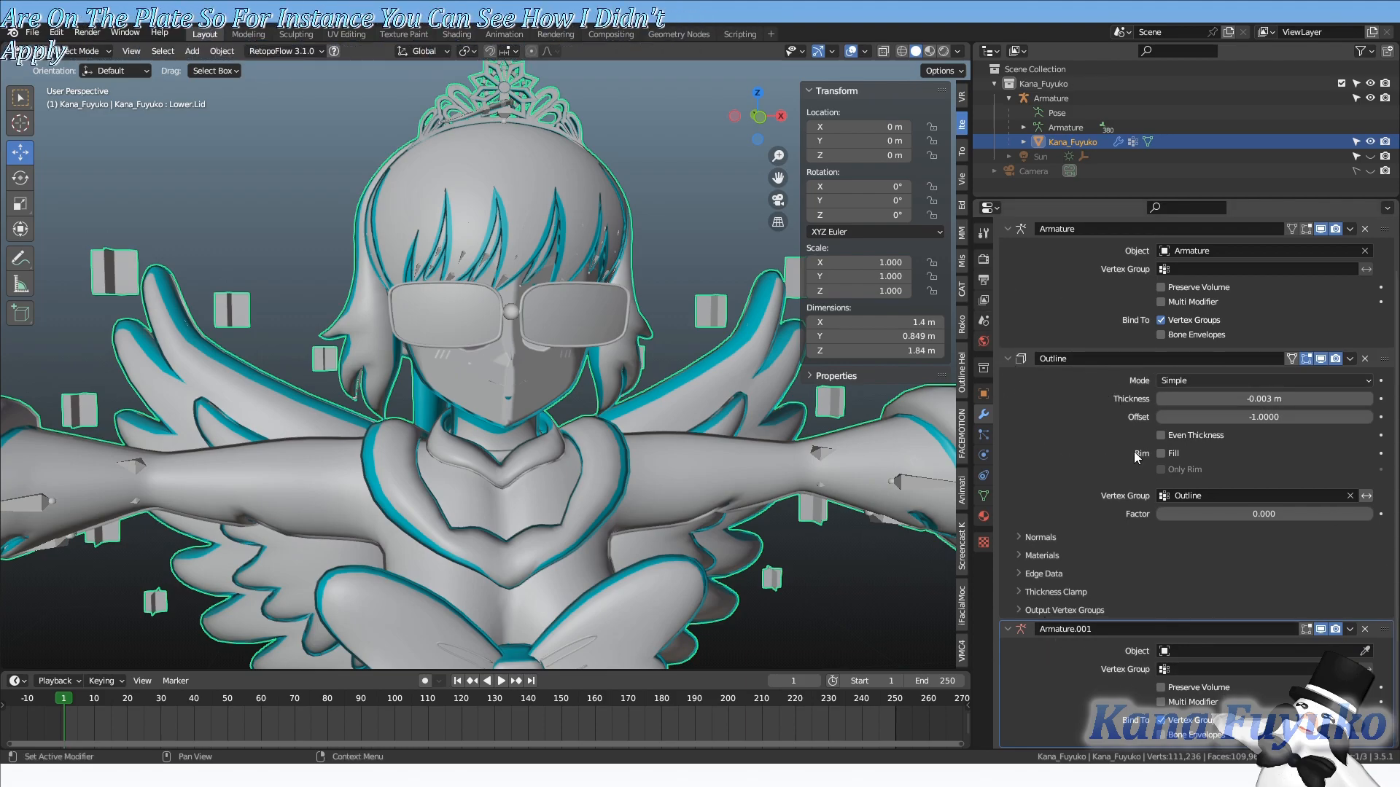
pyautogui.moveTo(1051, 643)
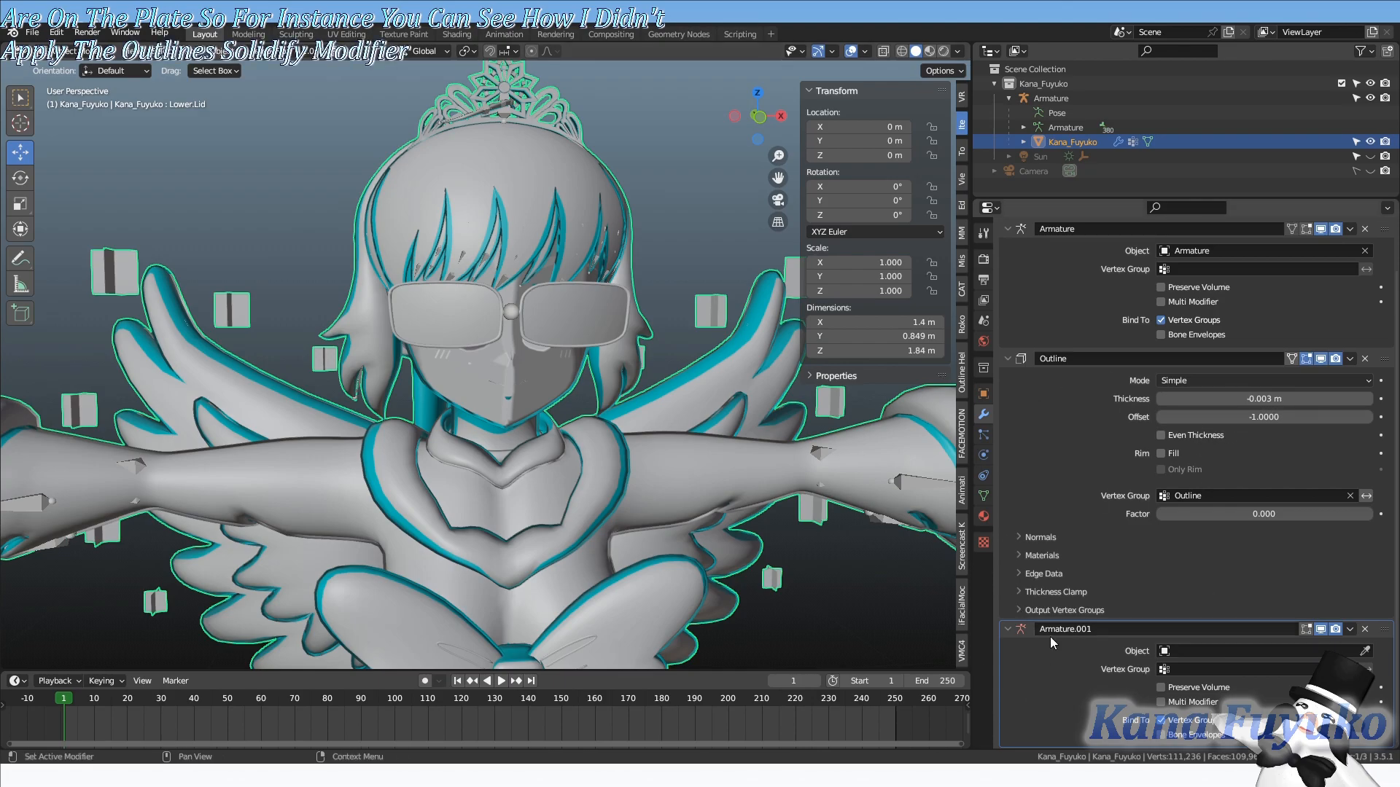
pyautogui.moveTo(1095, 598)
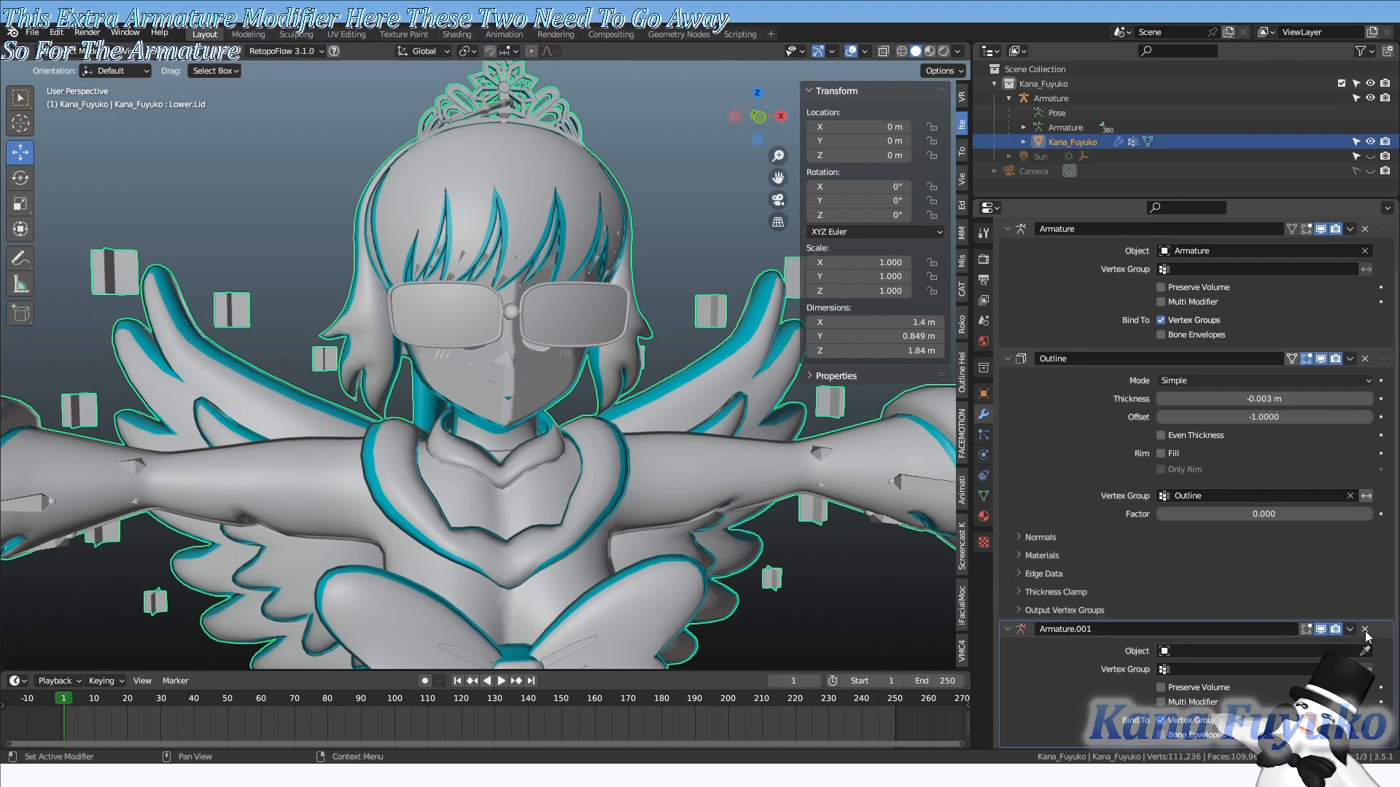
# Delete the Armature.001 modifier, leaving Armature and Outline in Kana_Fuyuko's stack
pyautogui.click(1365, 629)
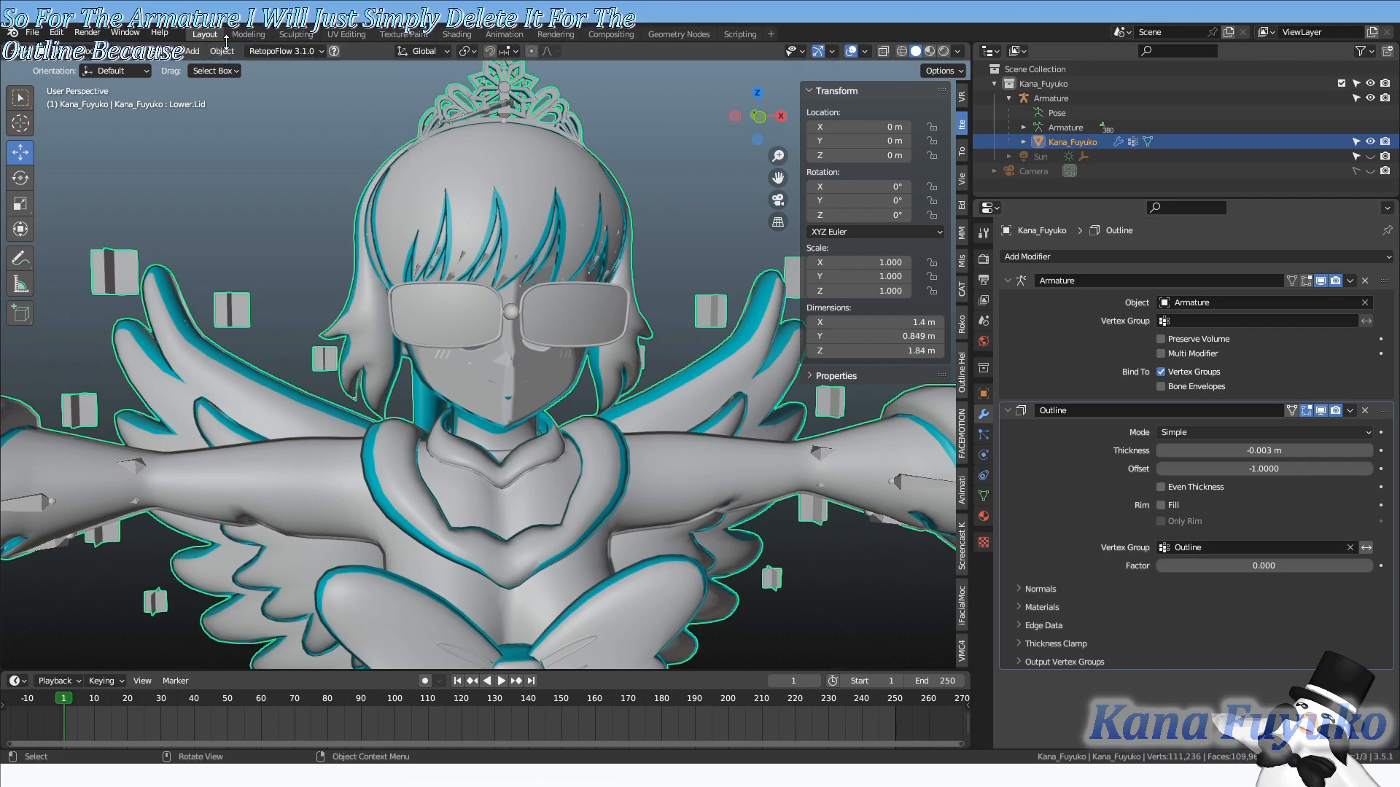
pyautogui.moveTo(250, 72)
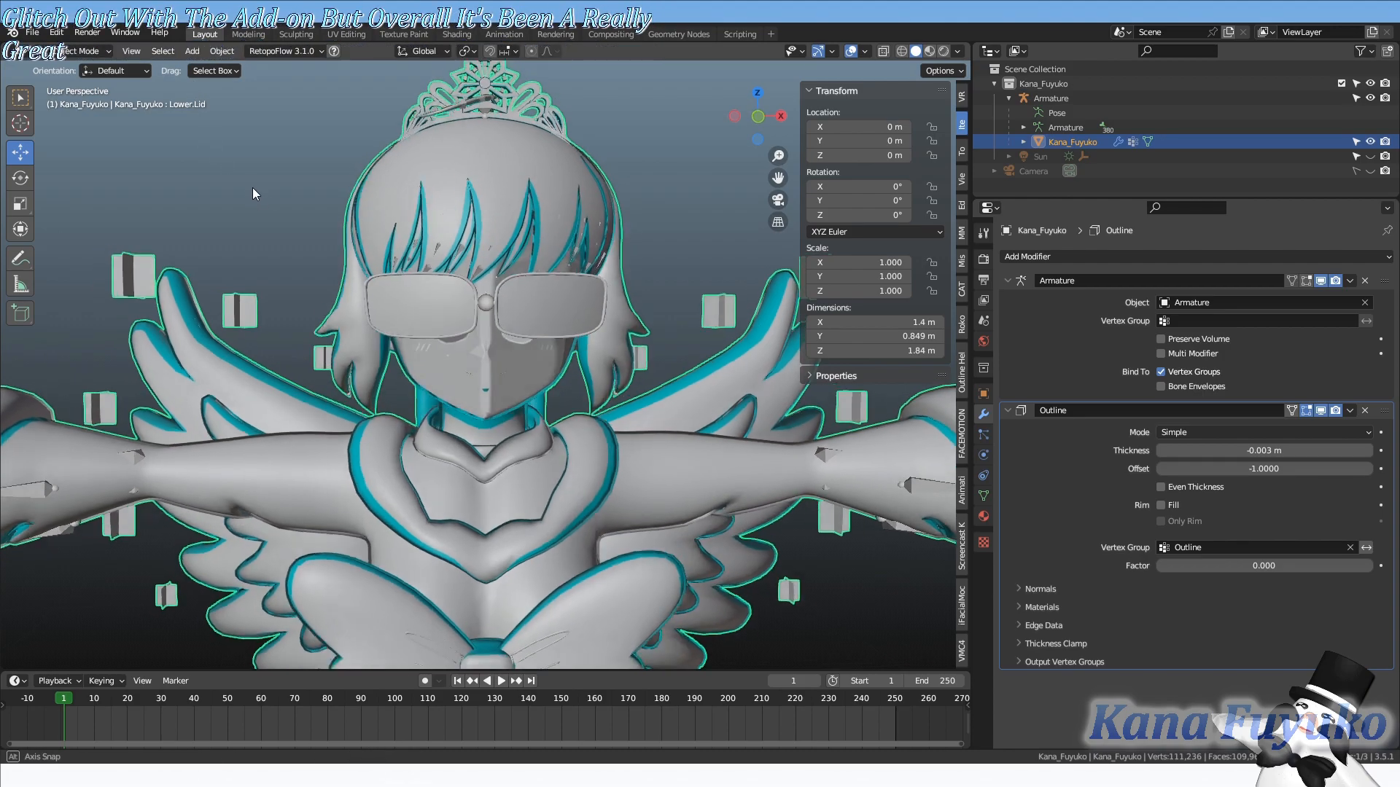
# Open Apply Chosen Modifiers (Keep Shapekeys) and tick only the Outline modifier
pyautogui.moveTo(255, 194); pyautogui.dragTo(384, 198)
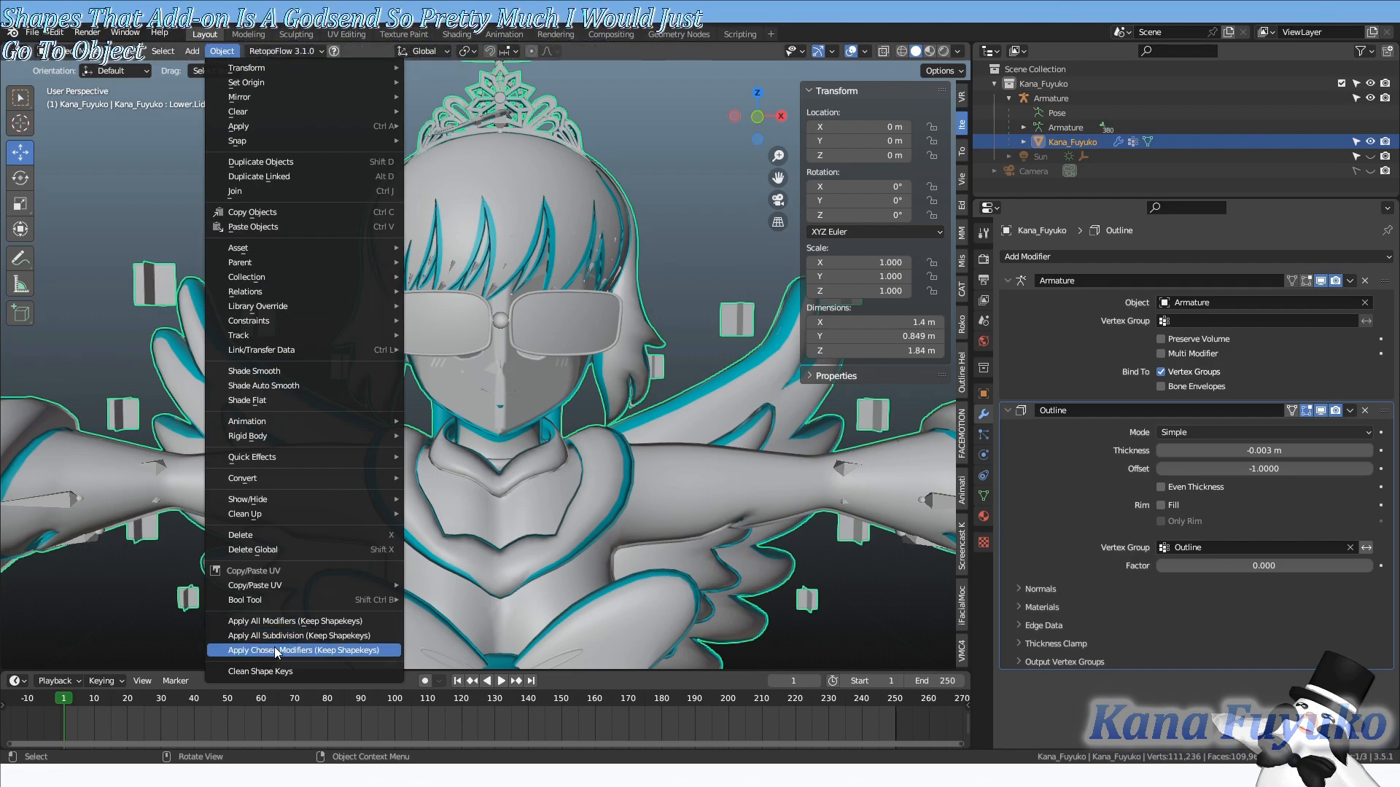
pyautogui.click(302, 650)
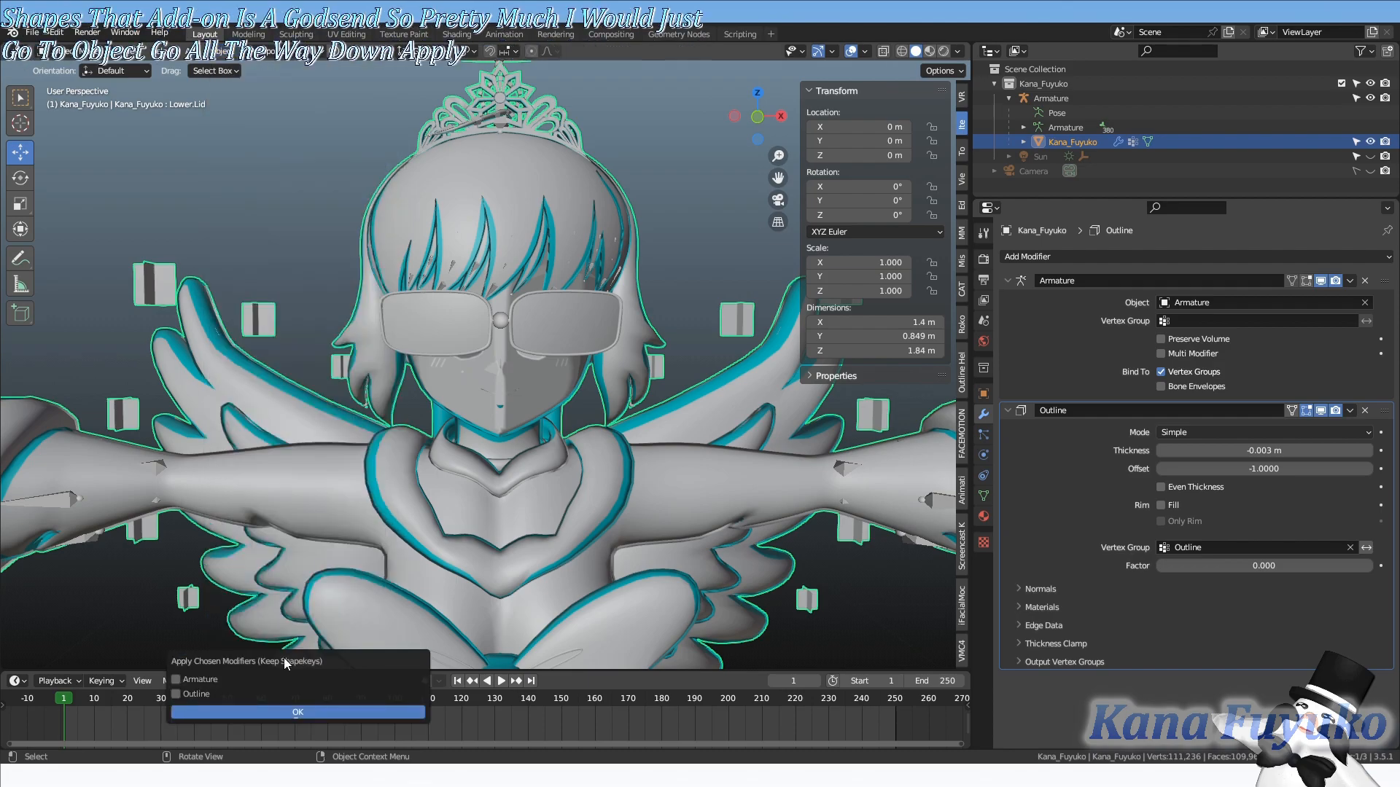
pyautogui.click(178, 693)
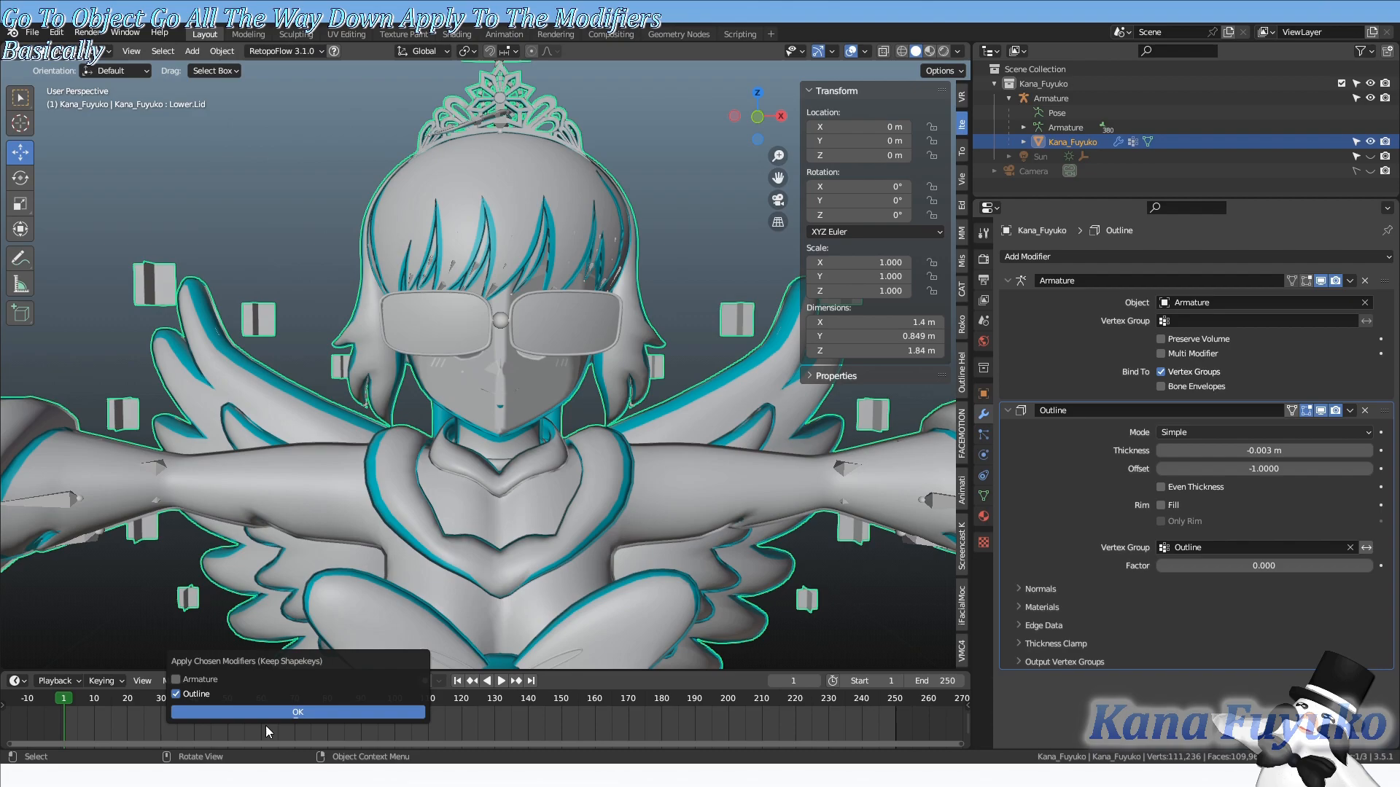